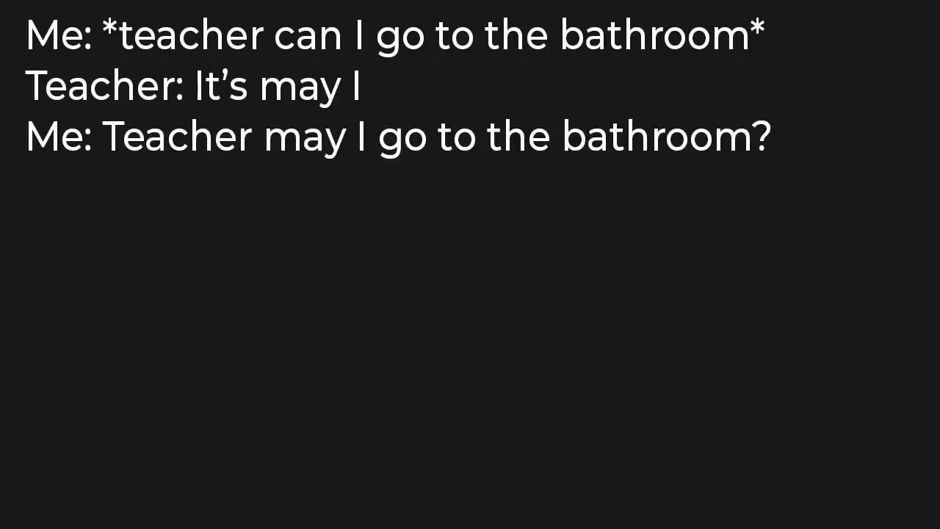
type("Teacher:")
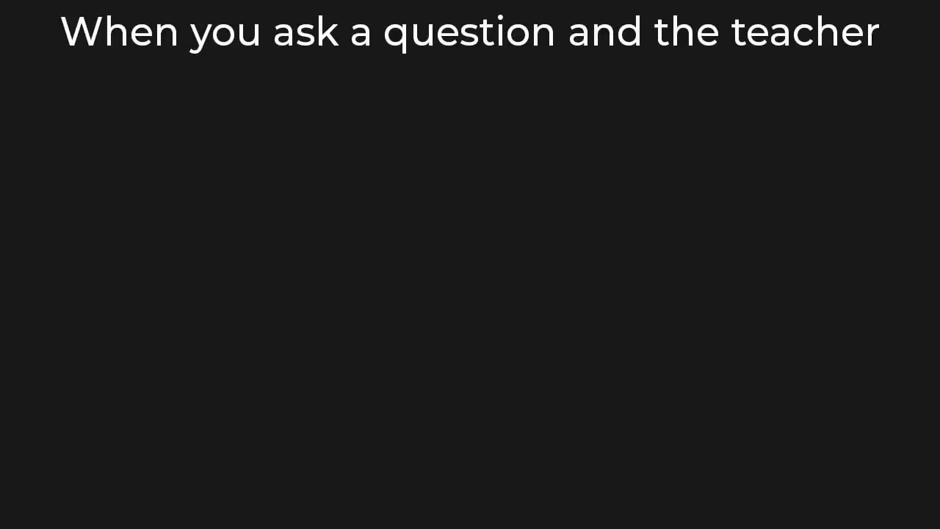
type("doesn't know the answer")
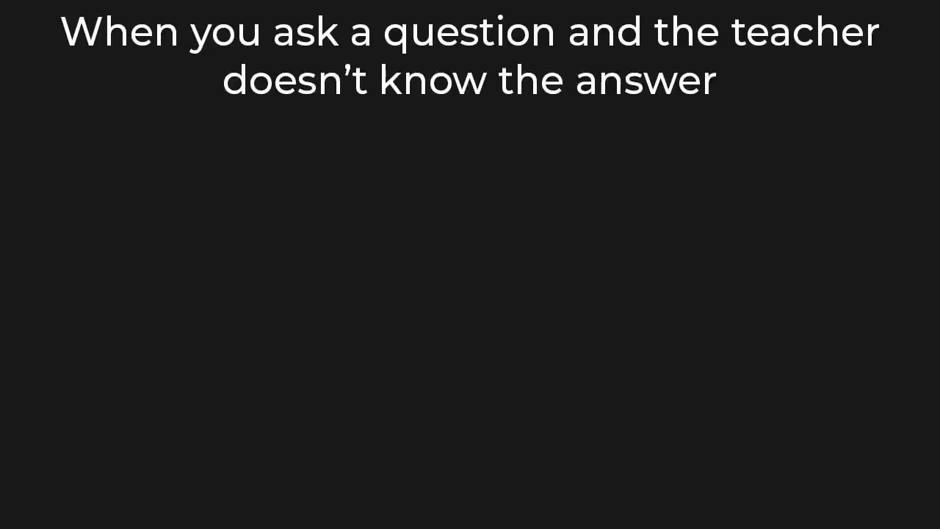